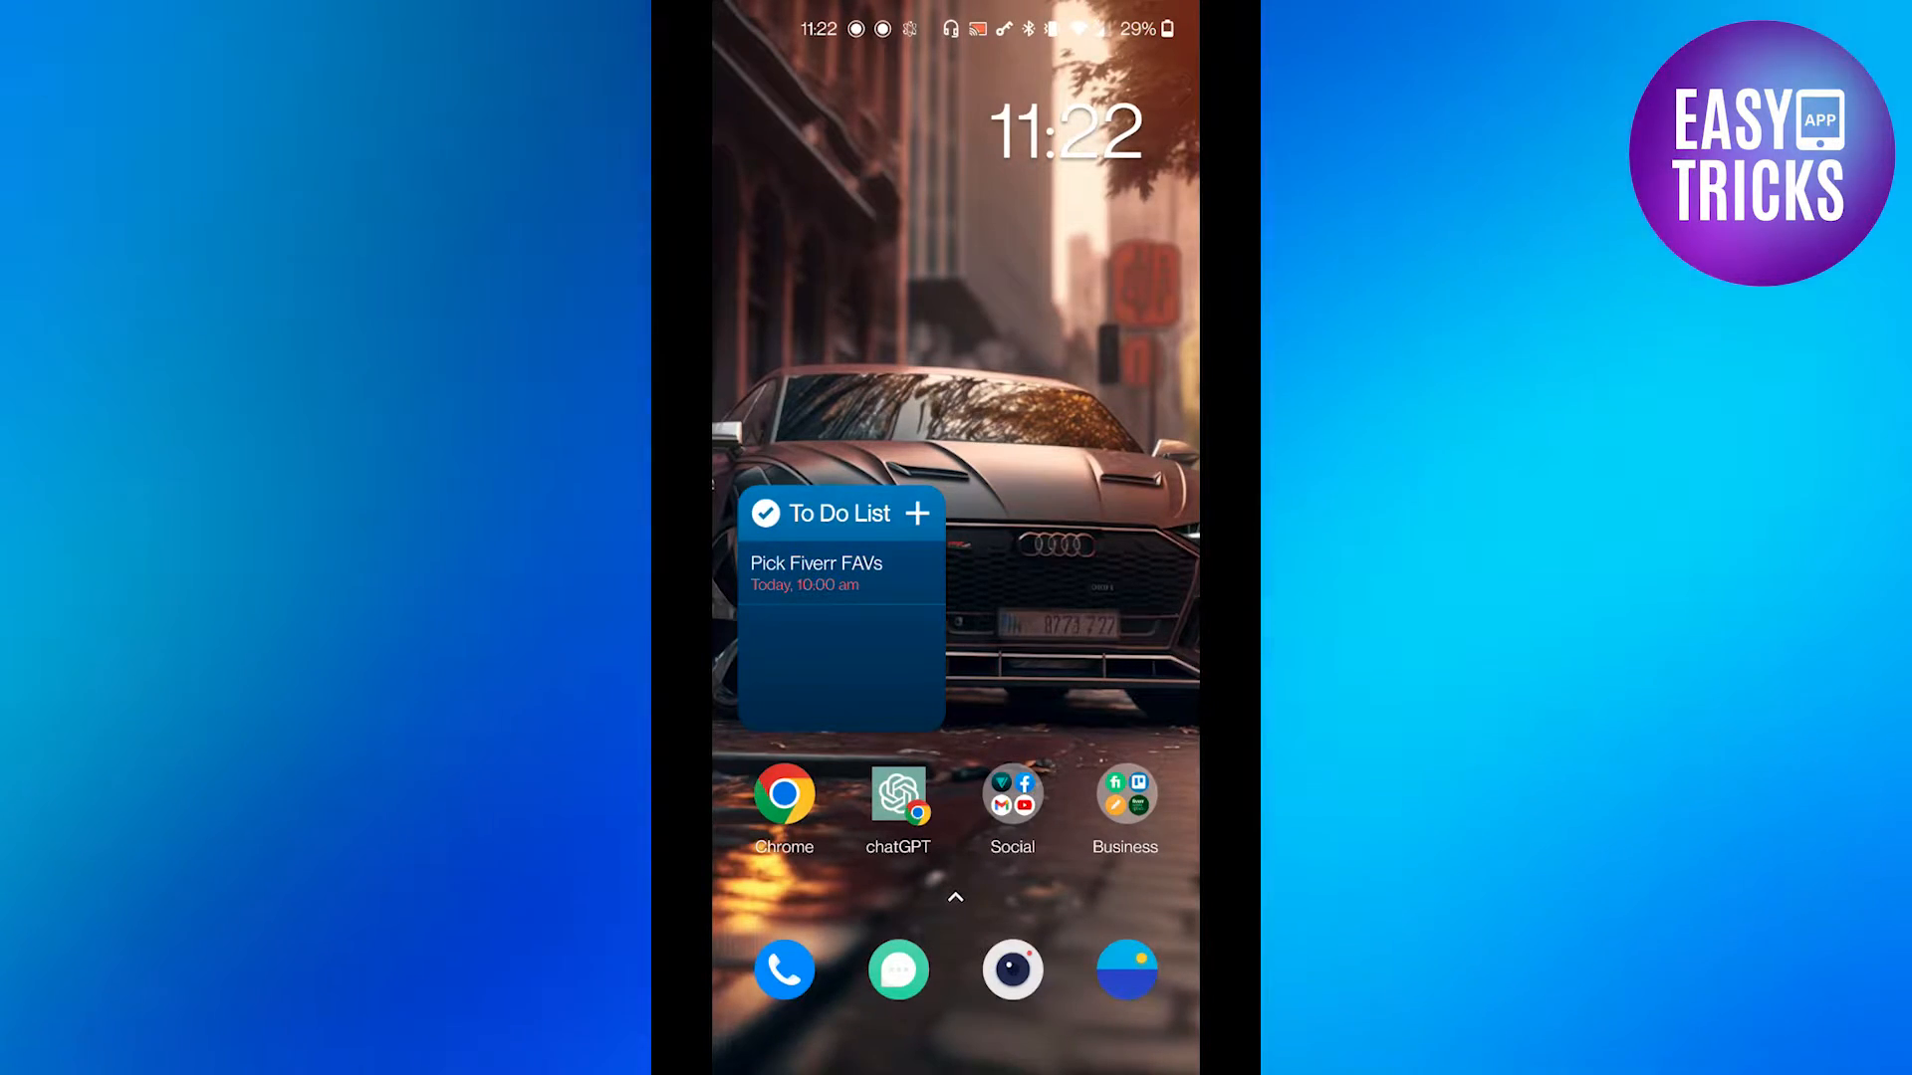
- Launch the Telegram app from the Android home screen
{"action": "left_click", "coordinate": [1010, 808]}
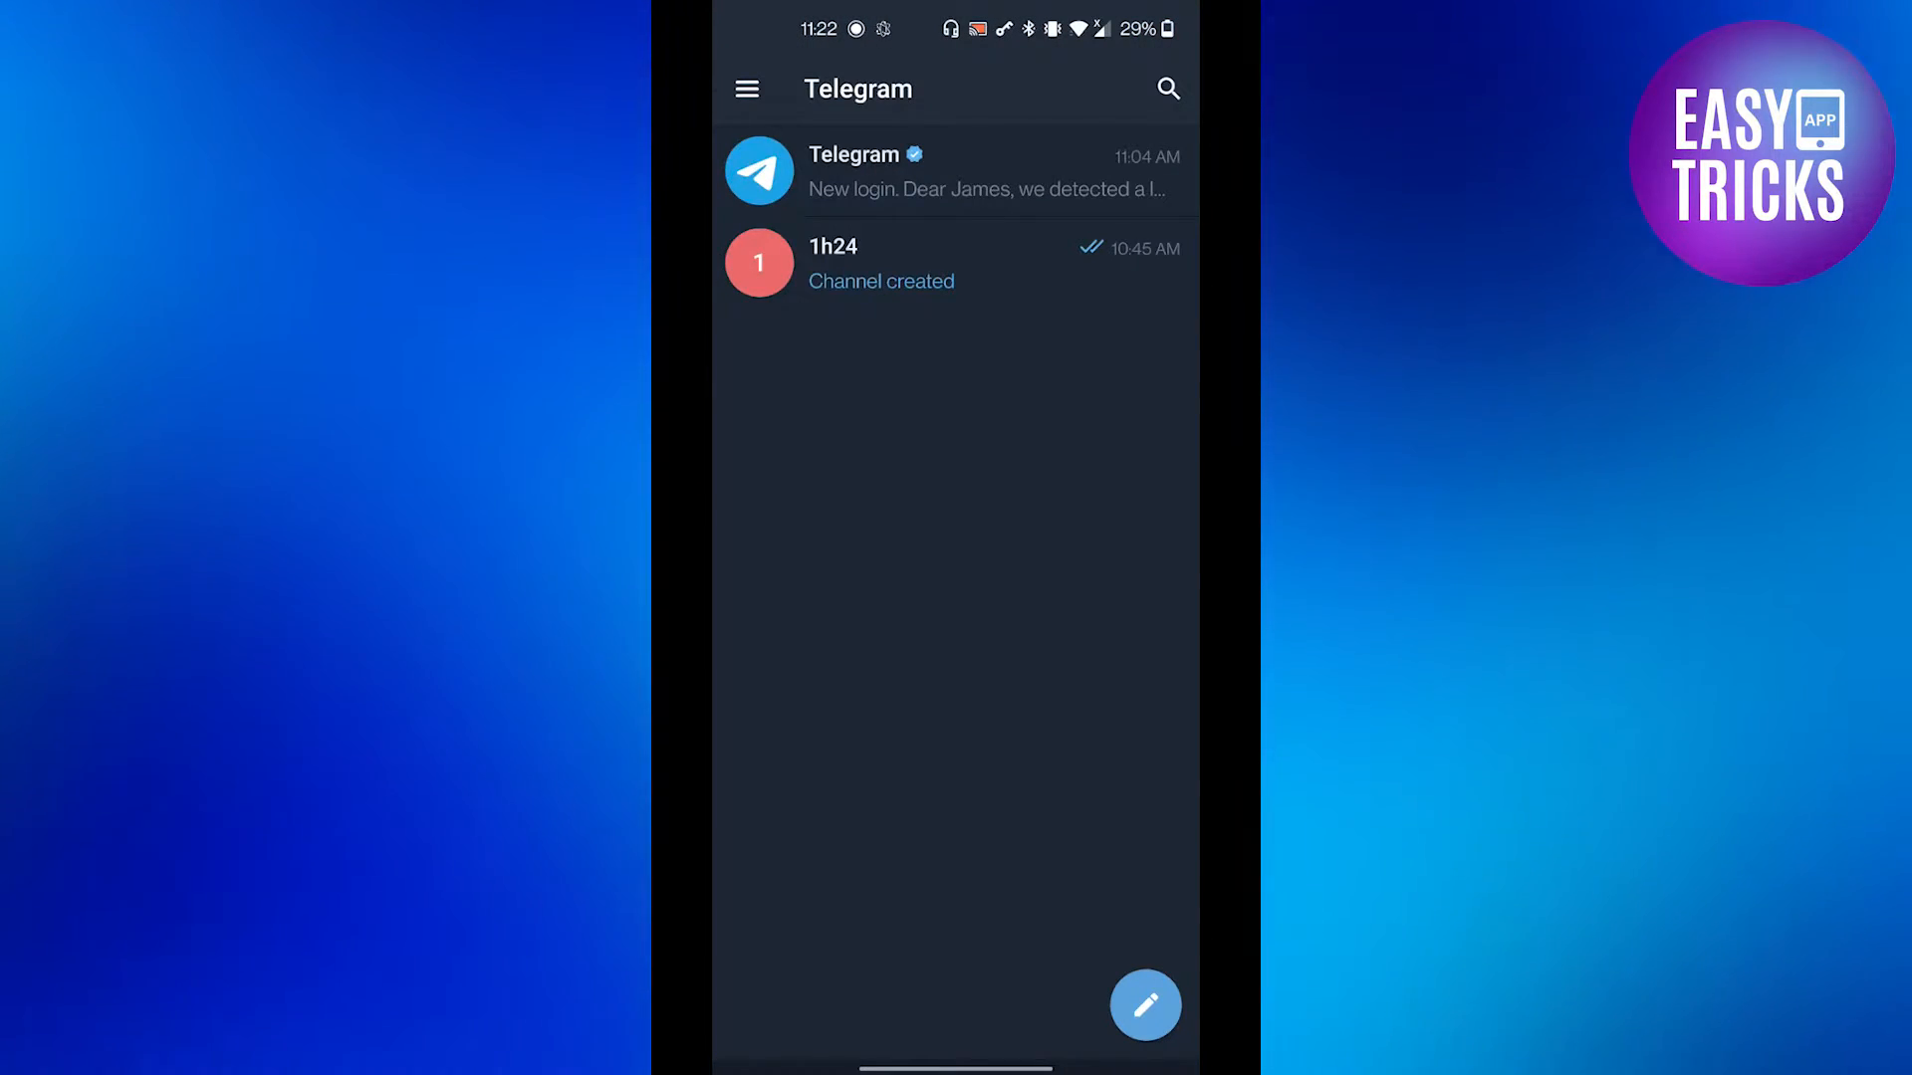
- Go through the main menu and Settings to the Data and Storage page
{"action": "left_click", "coordinate": [746, 88]}
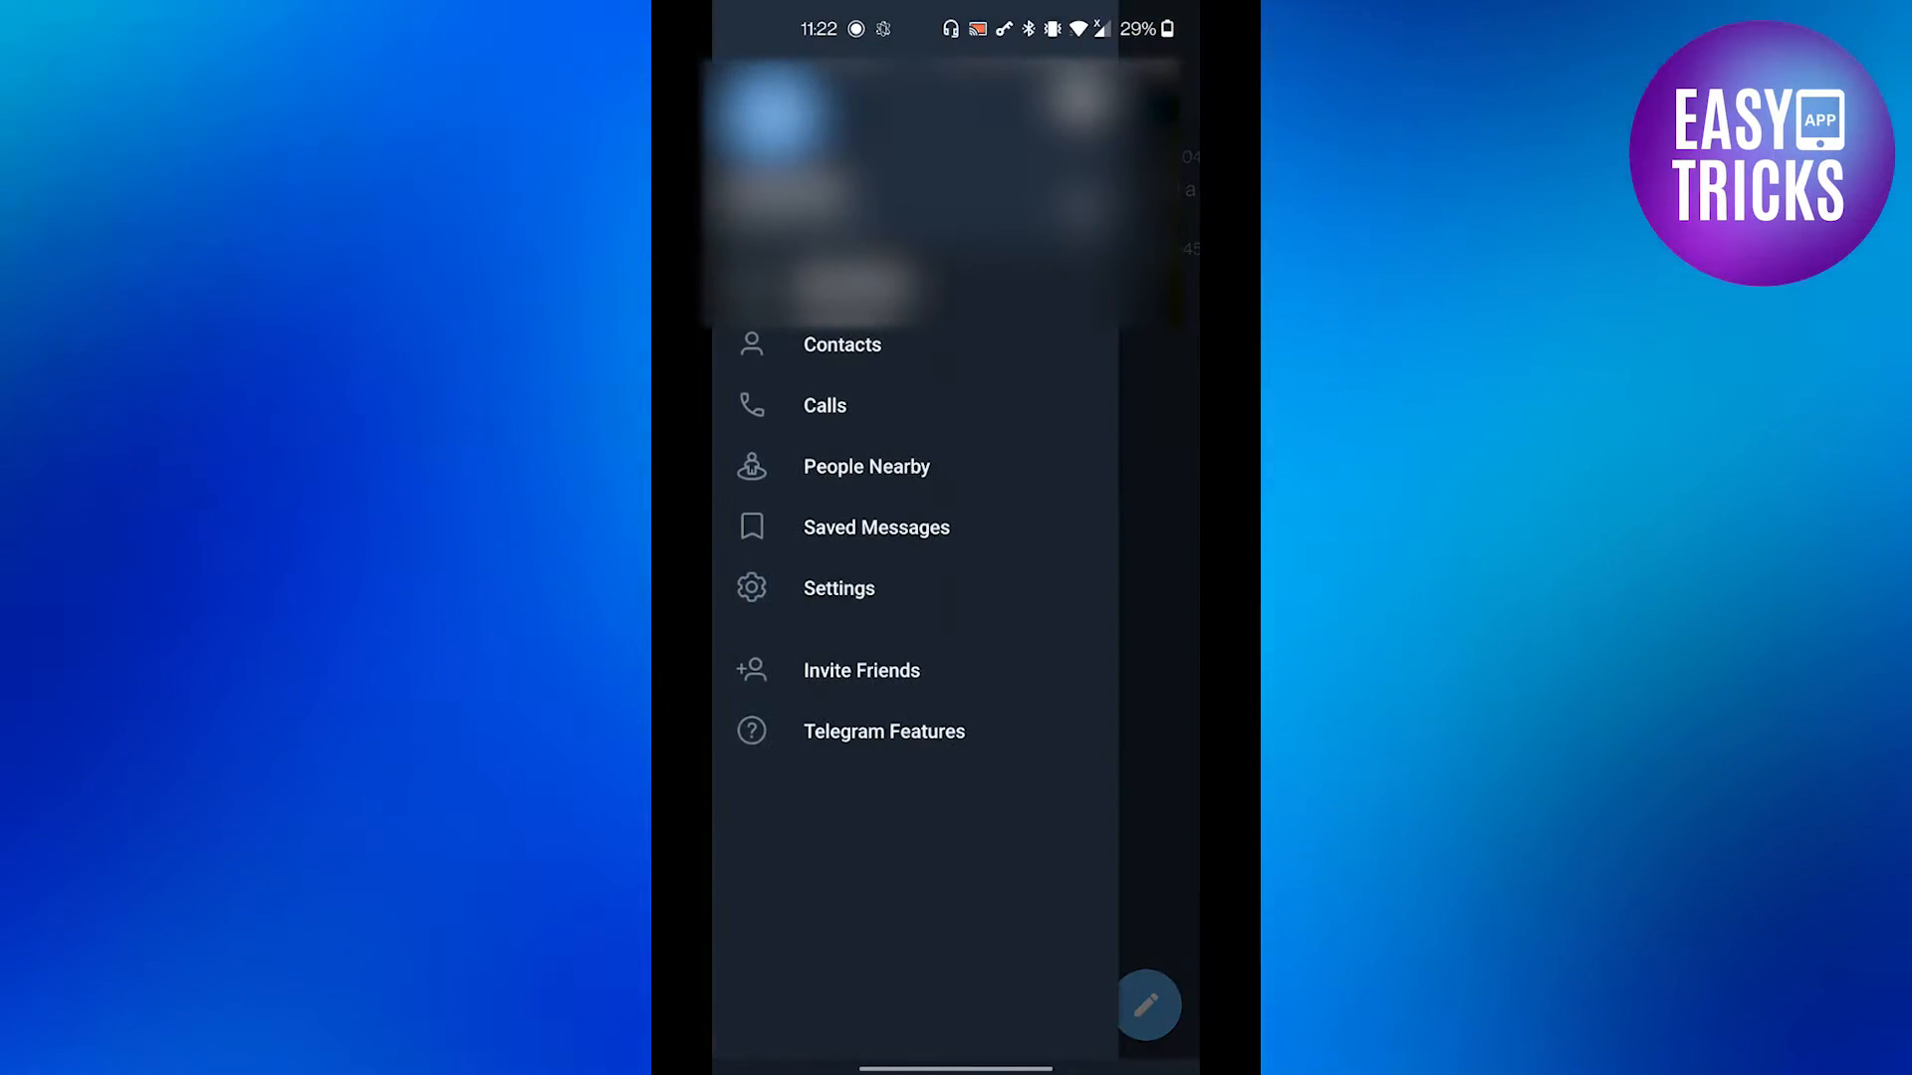
{"action": "left_click", "coordinate": [839, 588]}
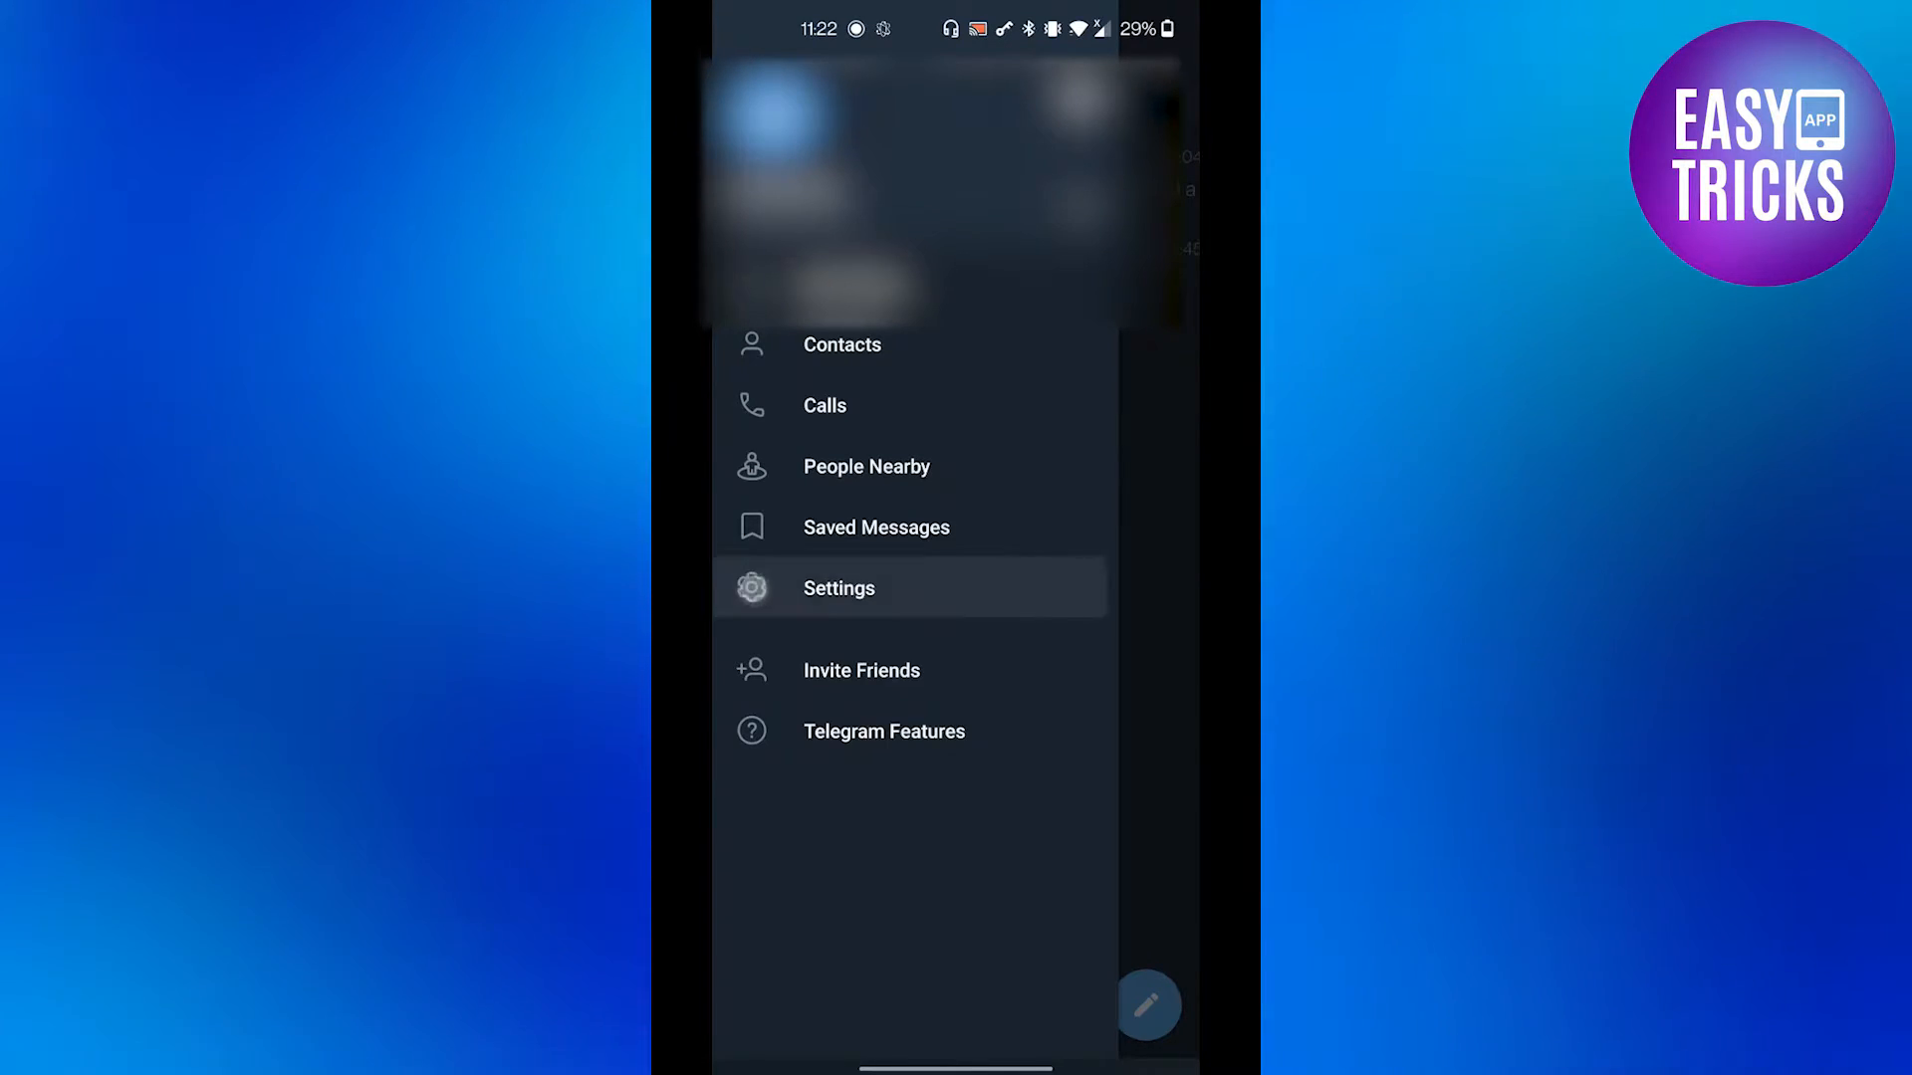
{"action": "left_click", "coordinate": [838, 588]}
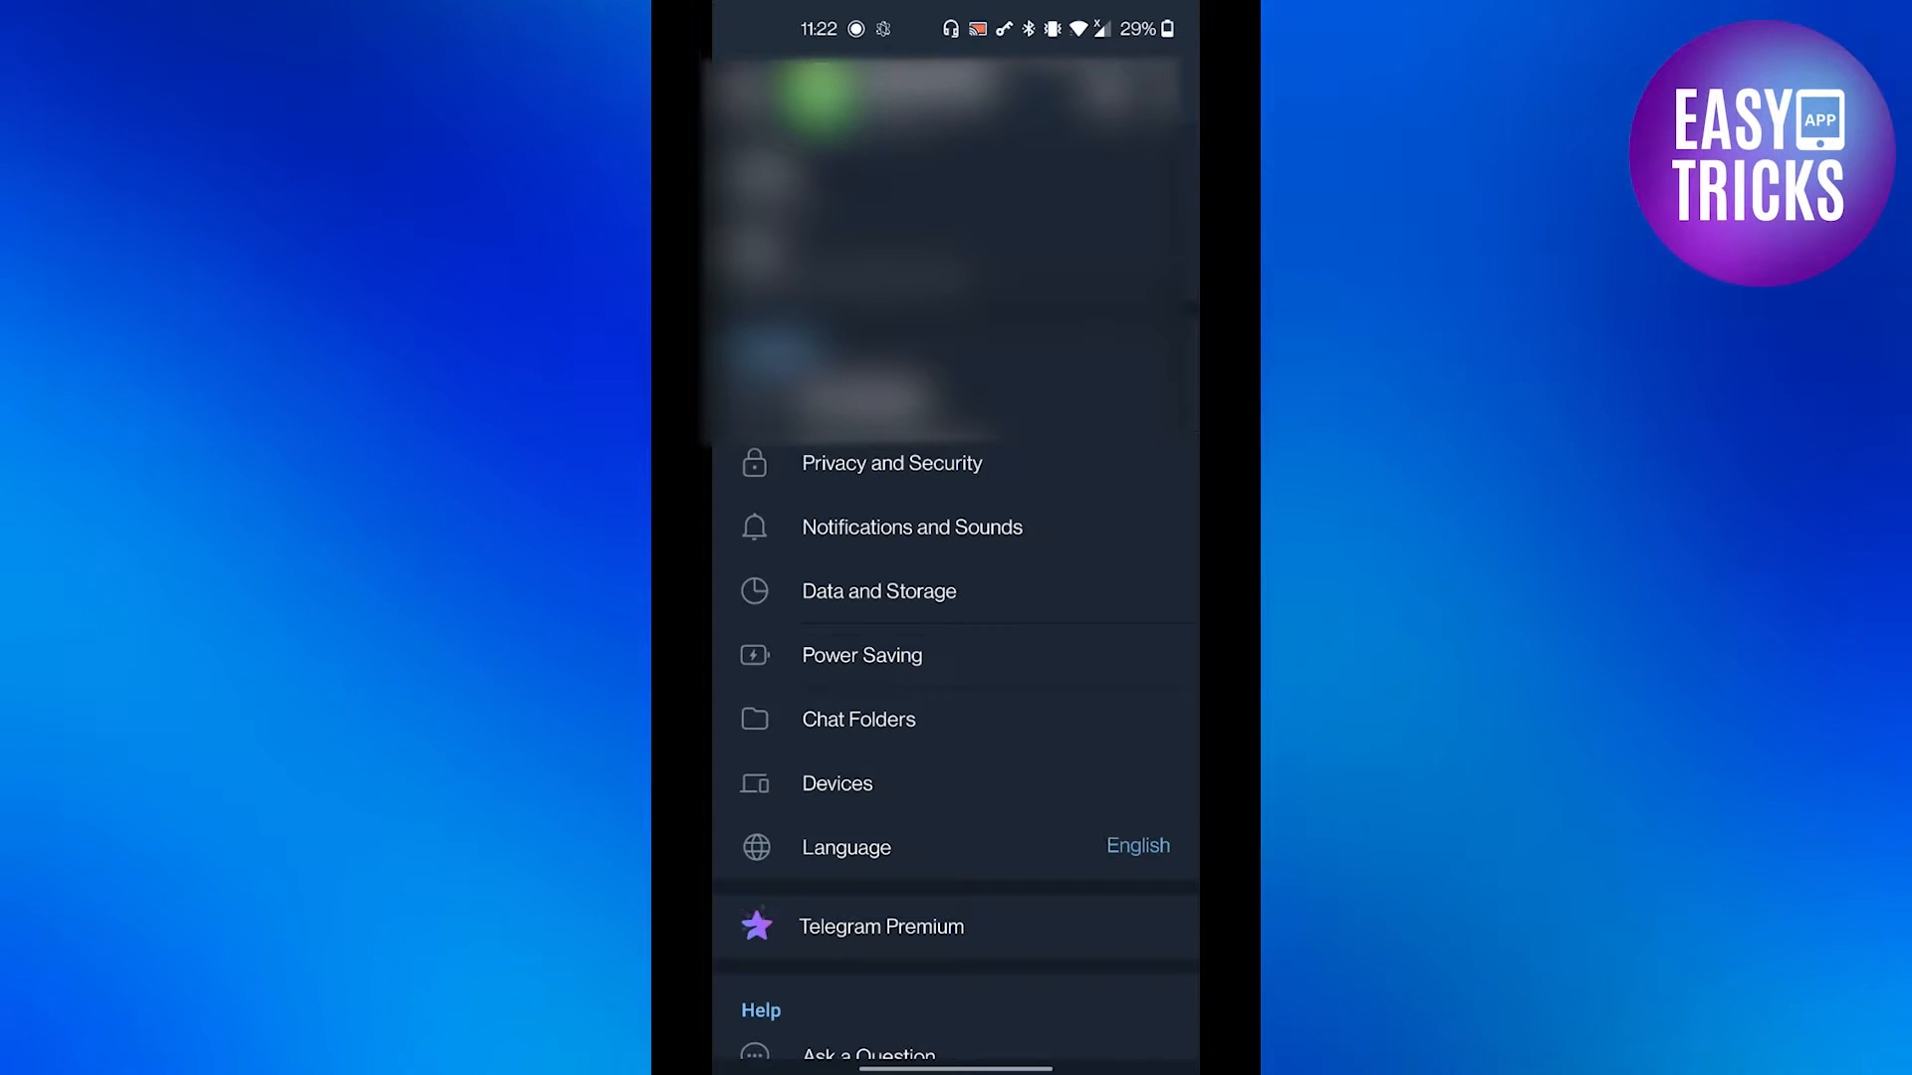
{"action": "left_click", "coordinate": [877, 592]}
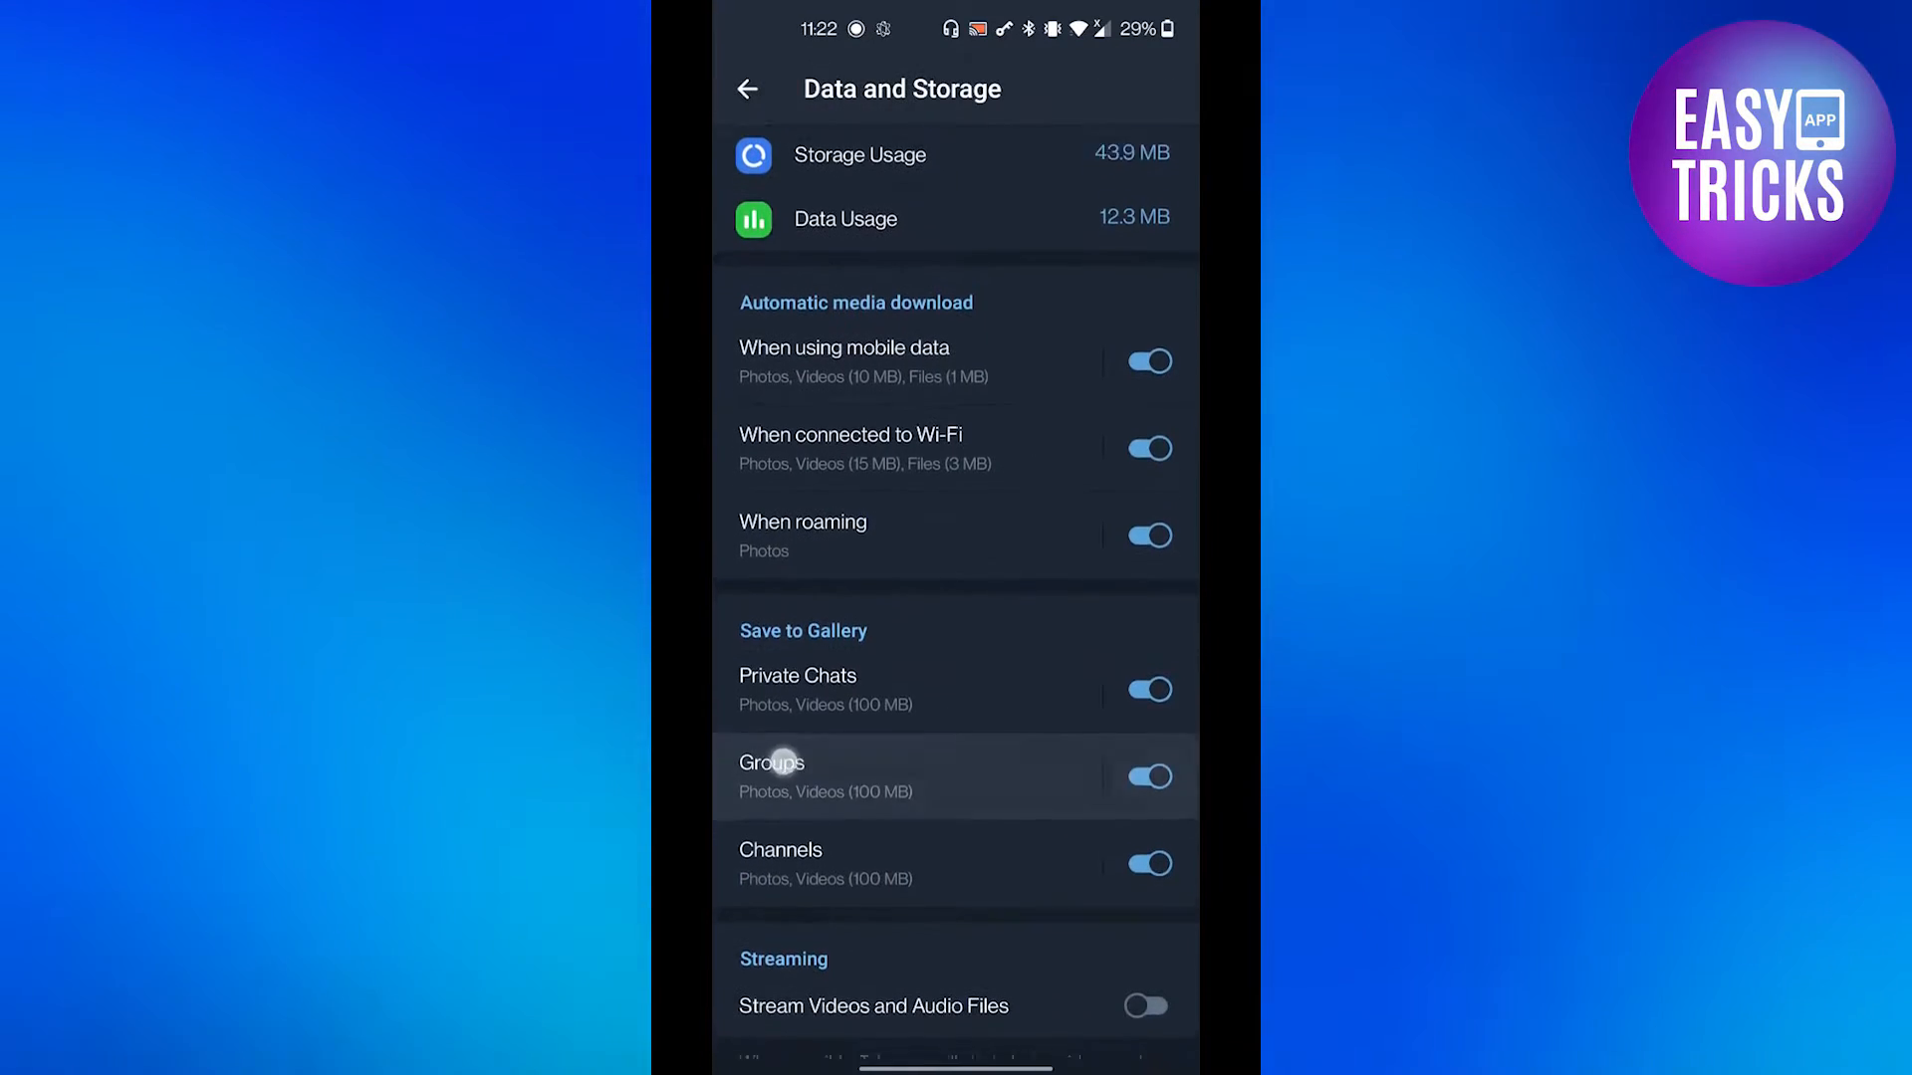
{"action": "scroll", "scroll_direction": "down", "scroll_amount": 3}
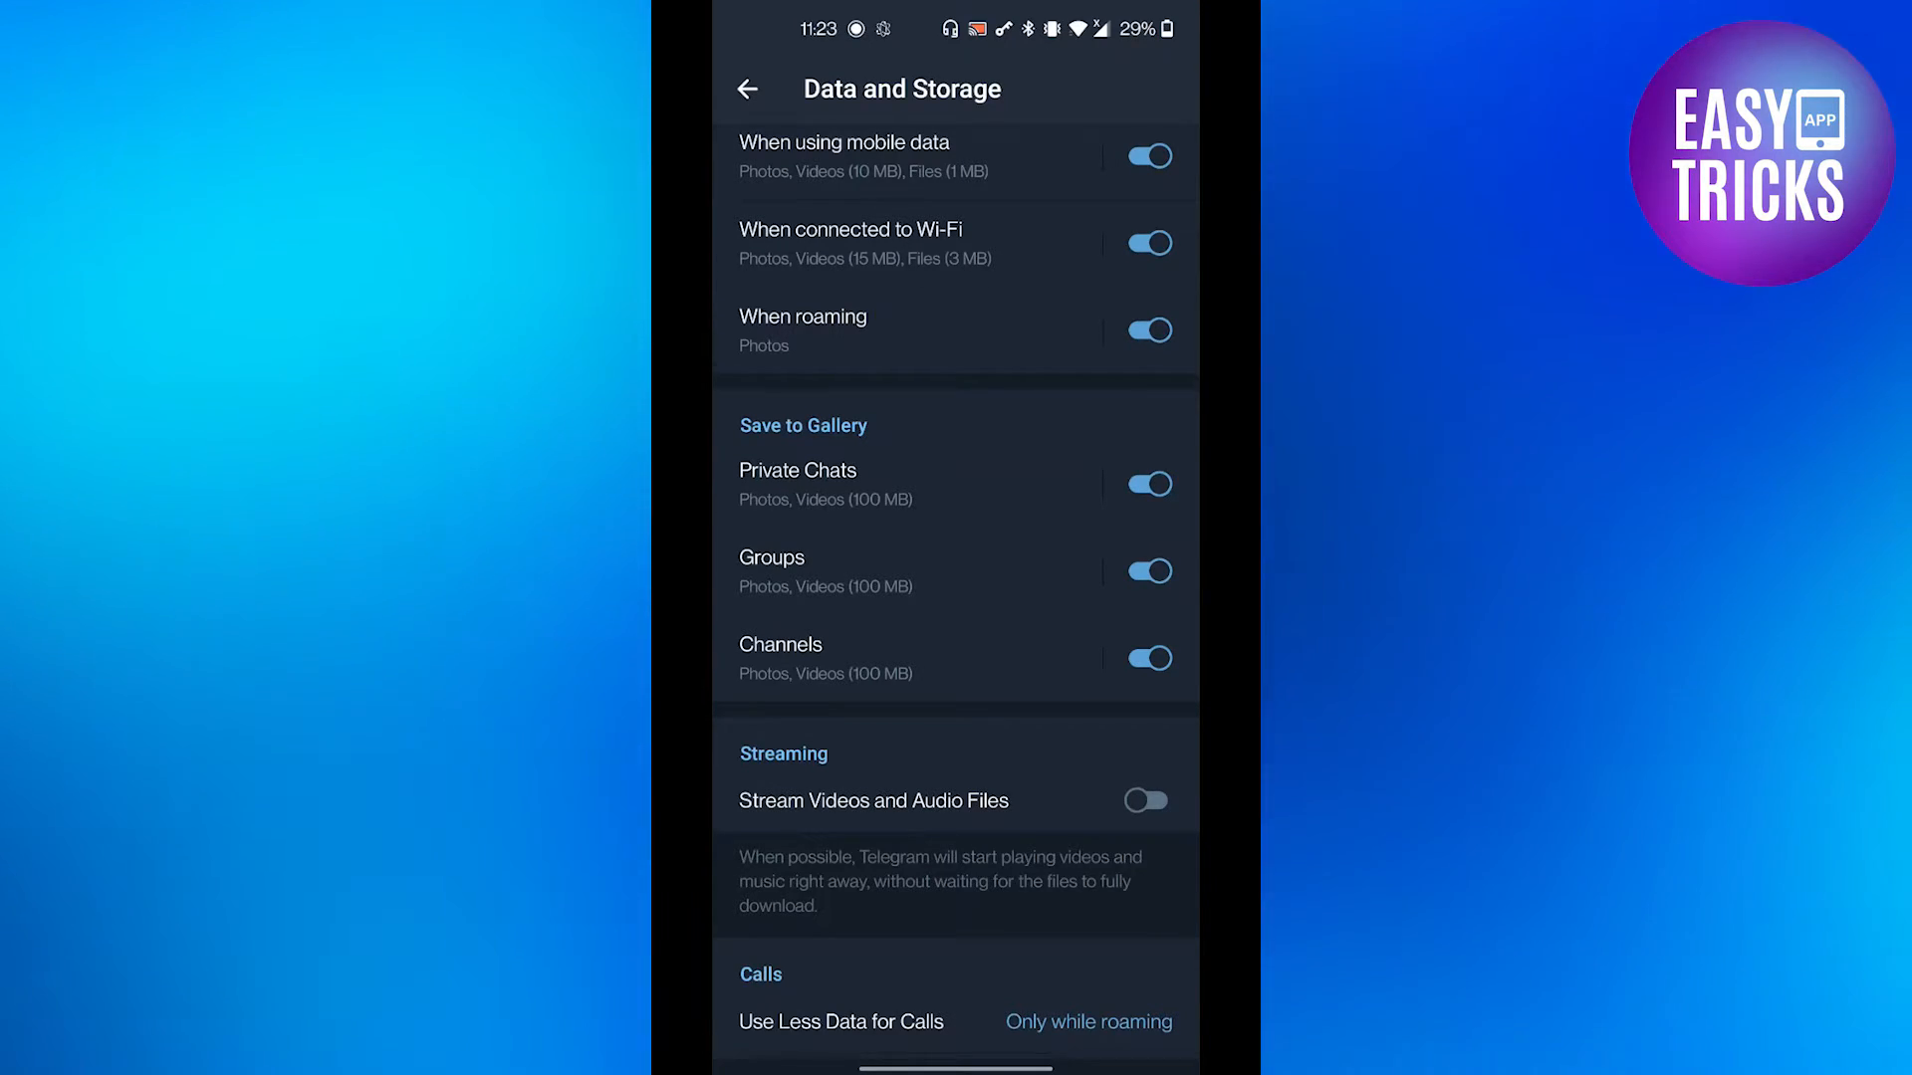
- Switch off Save to Gallery for Private Chats, Groups and Channels
{"action": "left_click", "coordinate": [1144, 484]}
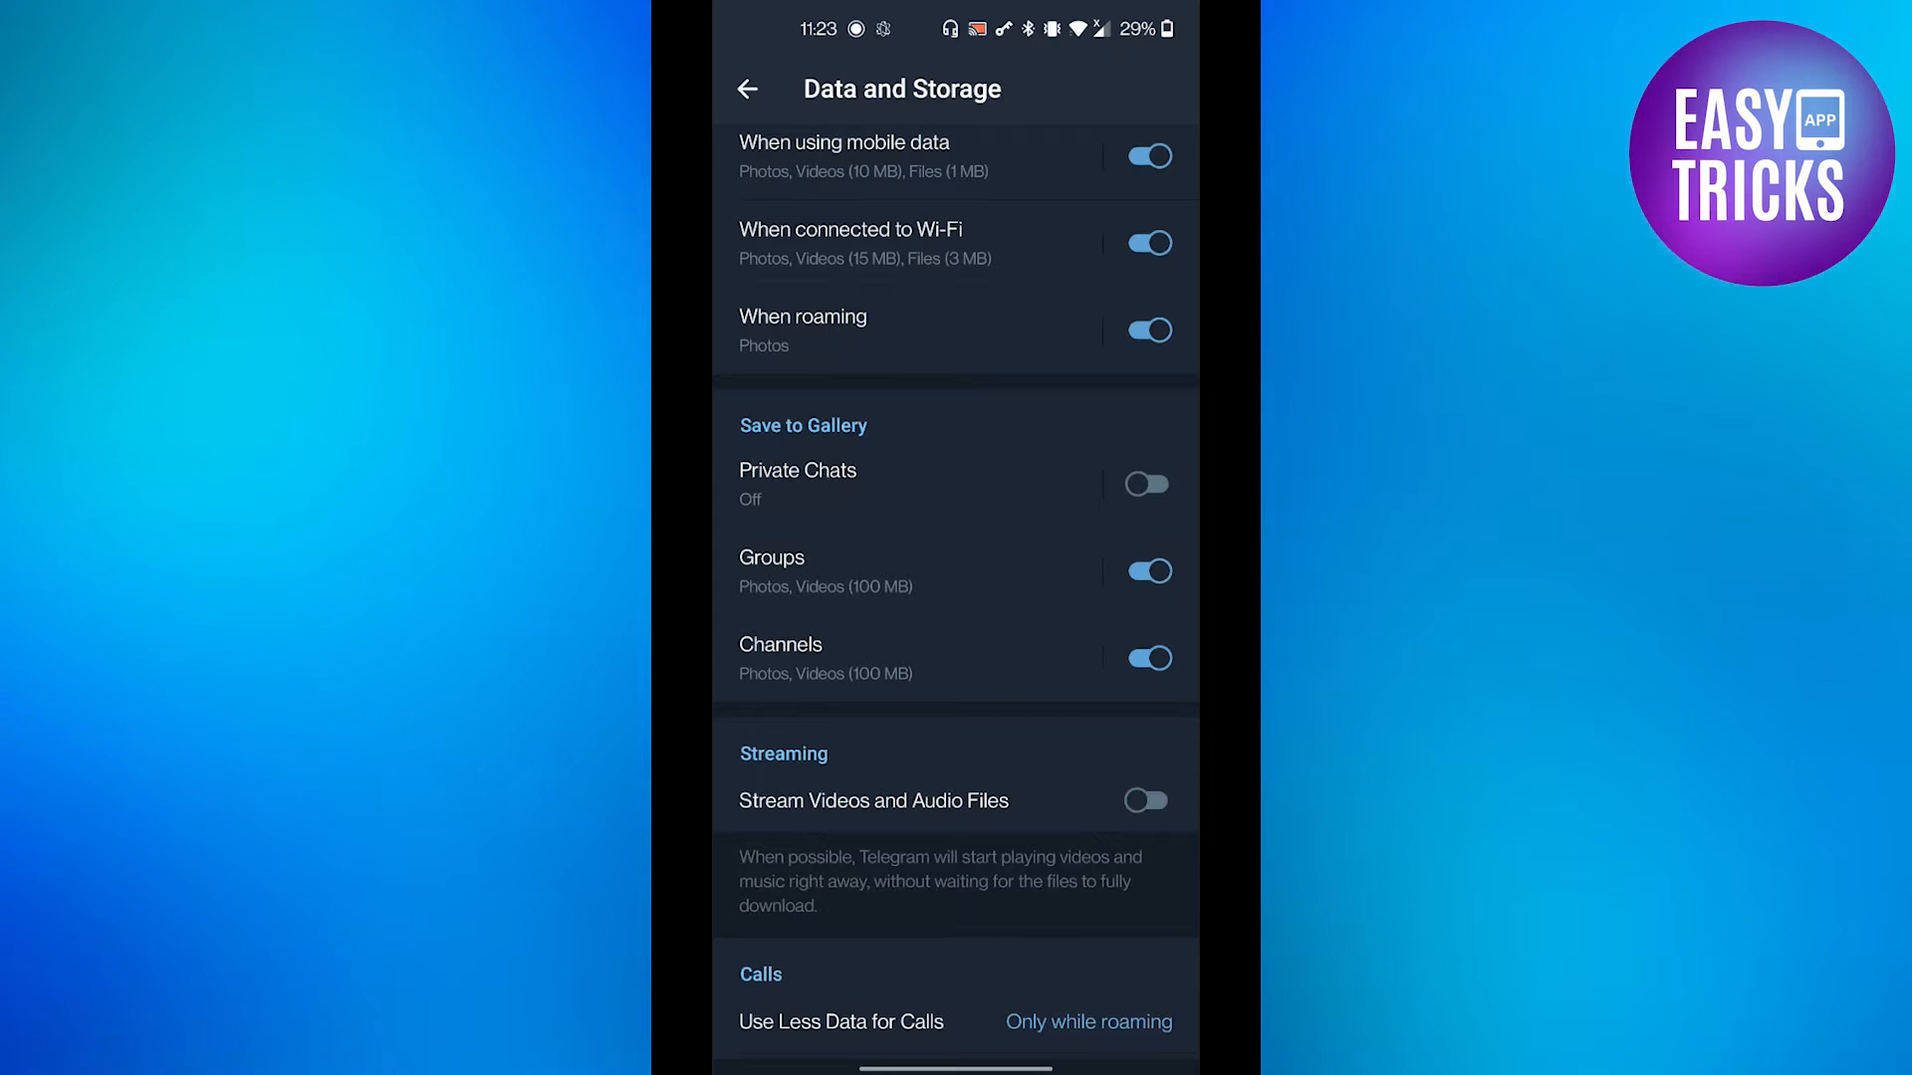
{"action": "left_click", "coordinate": [1145, 571]}
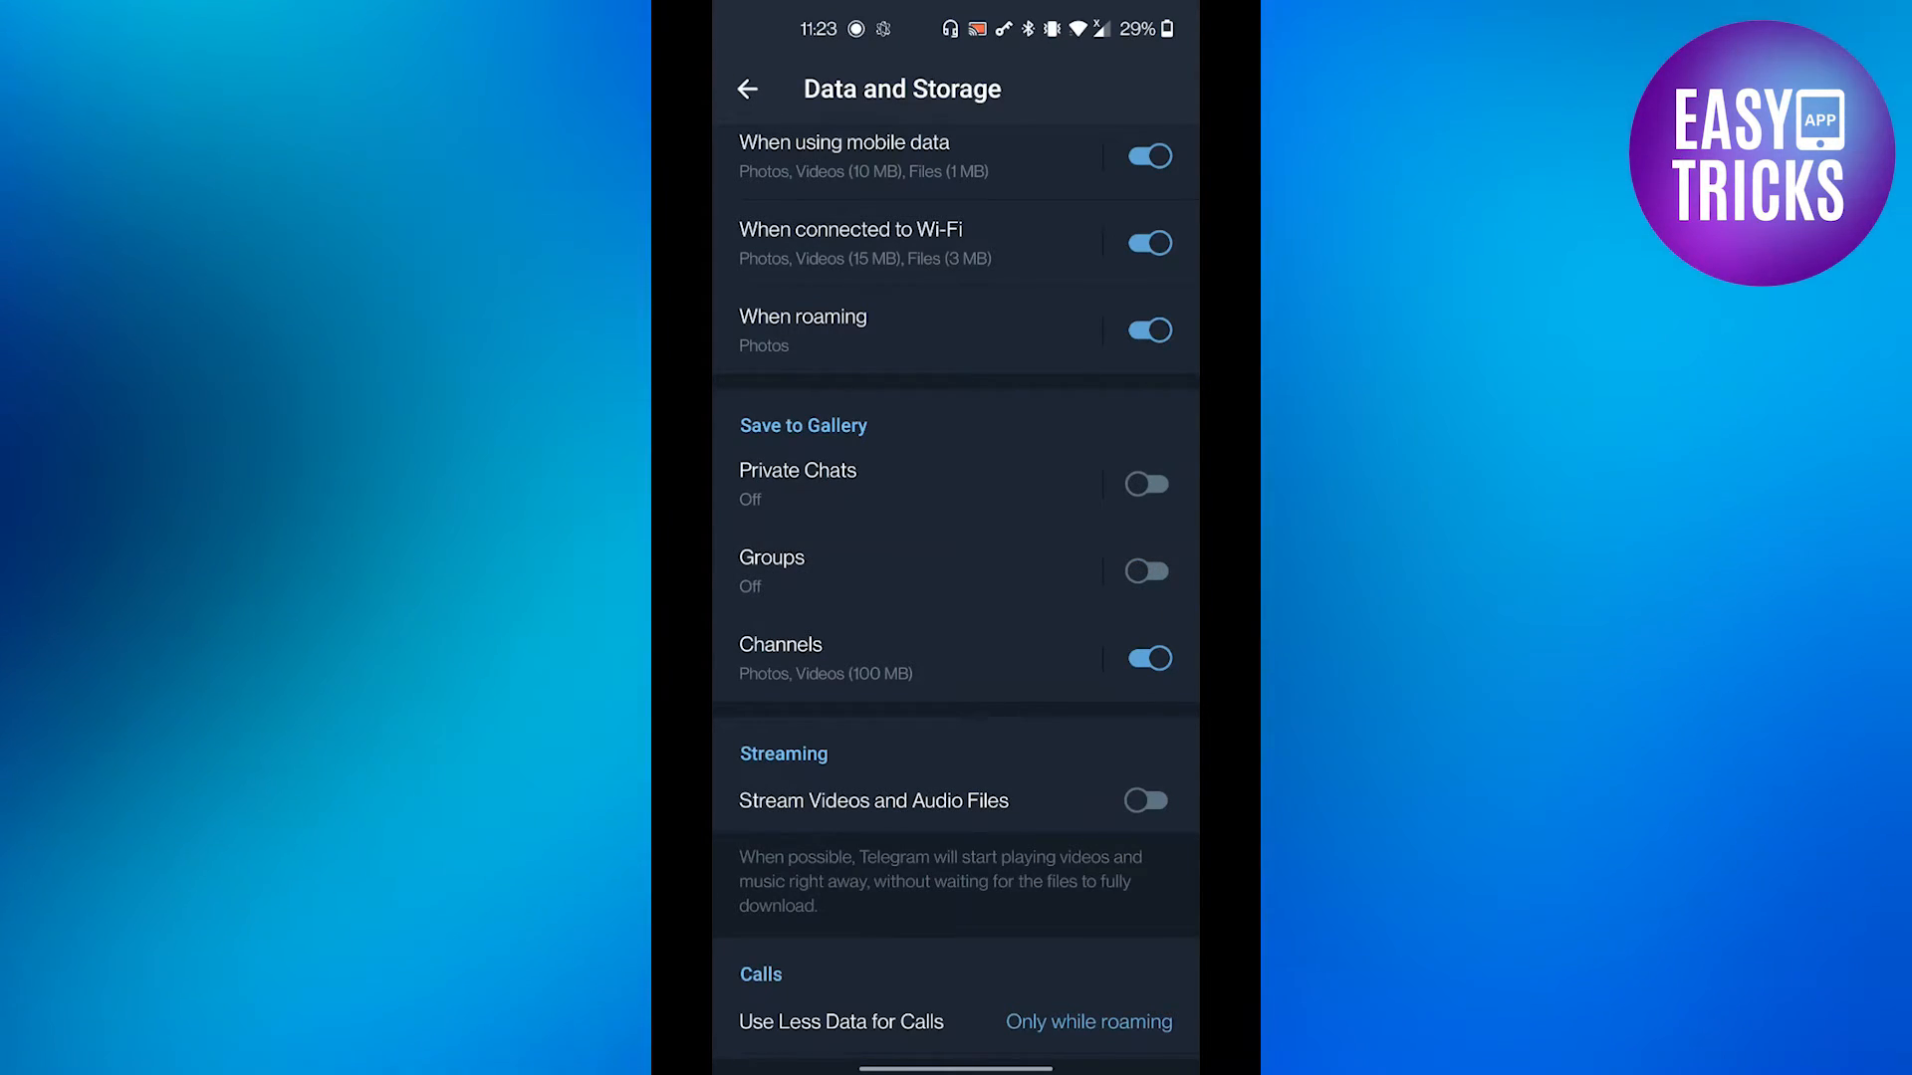
{"action": "left_click", "coordinate": [1144, 658]}
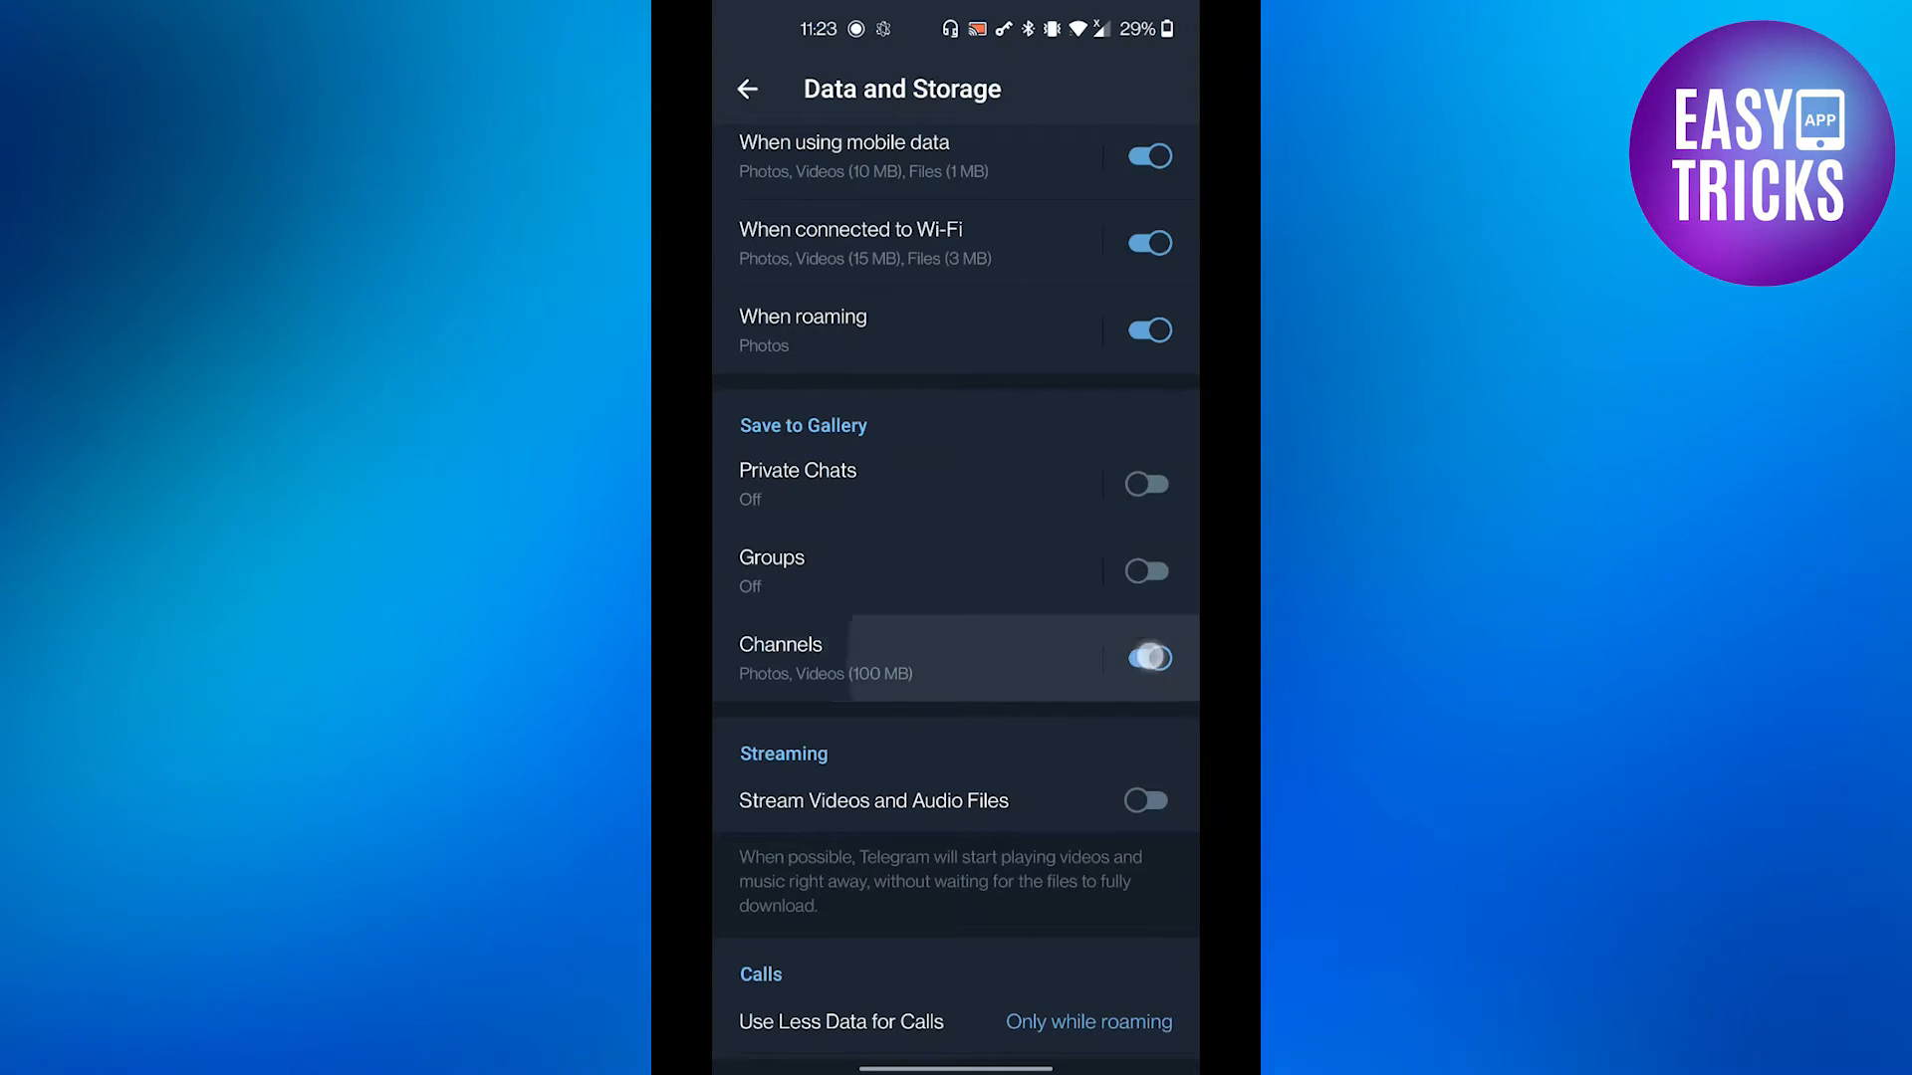
{"action": "left_click", "coordinate": [1144, 657]}
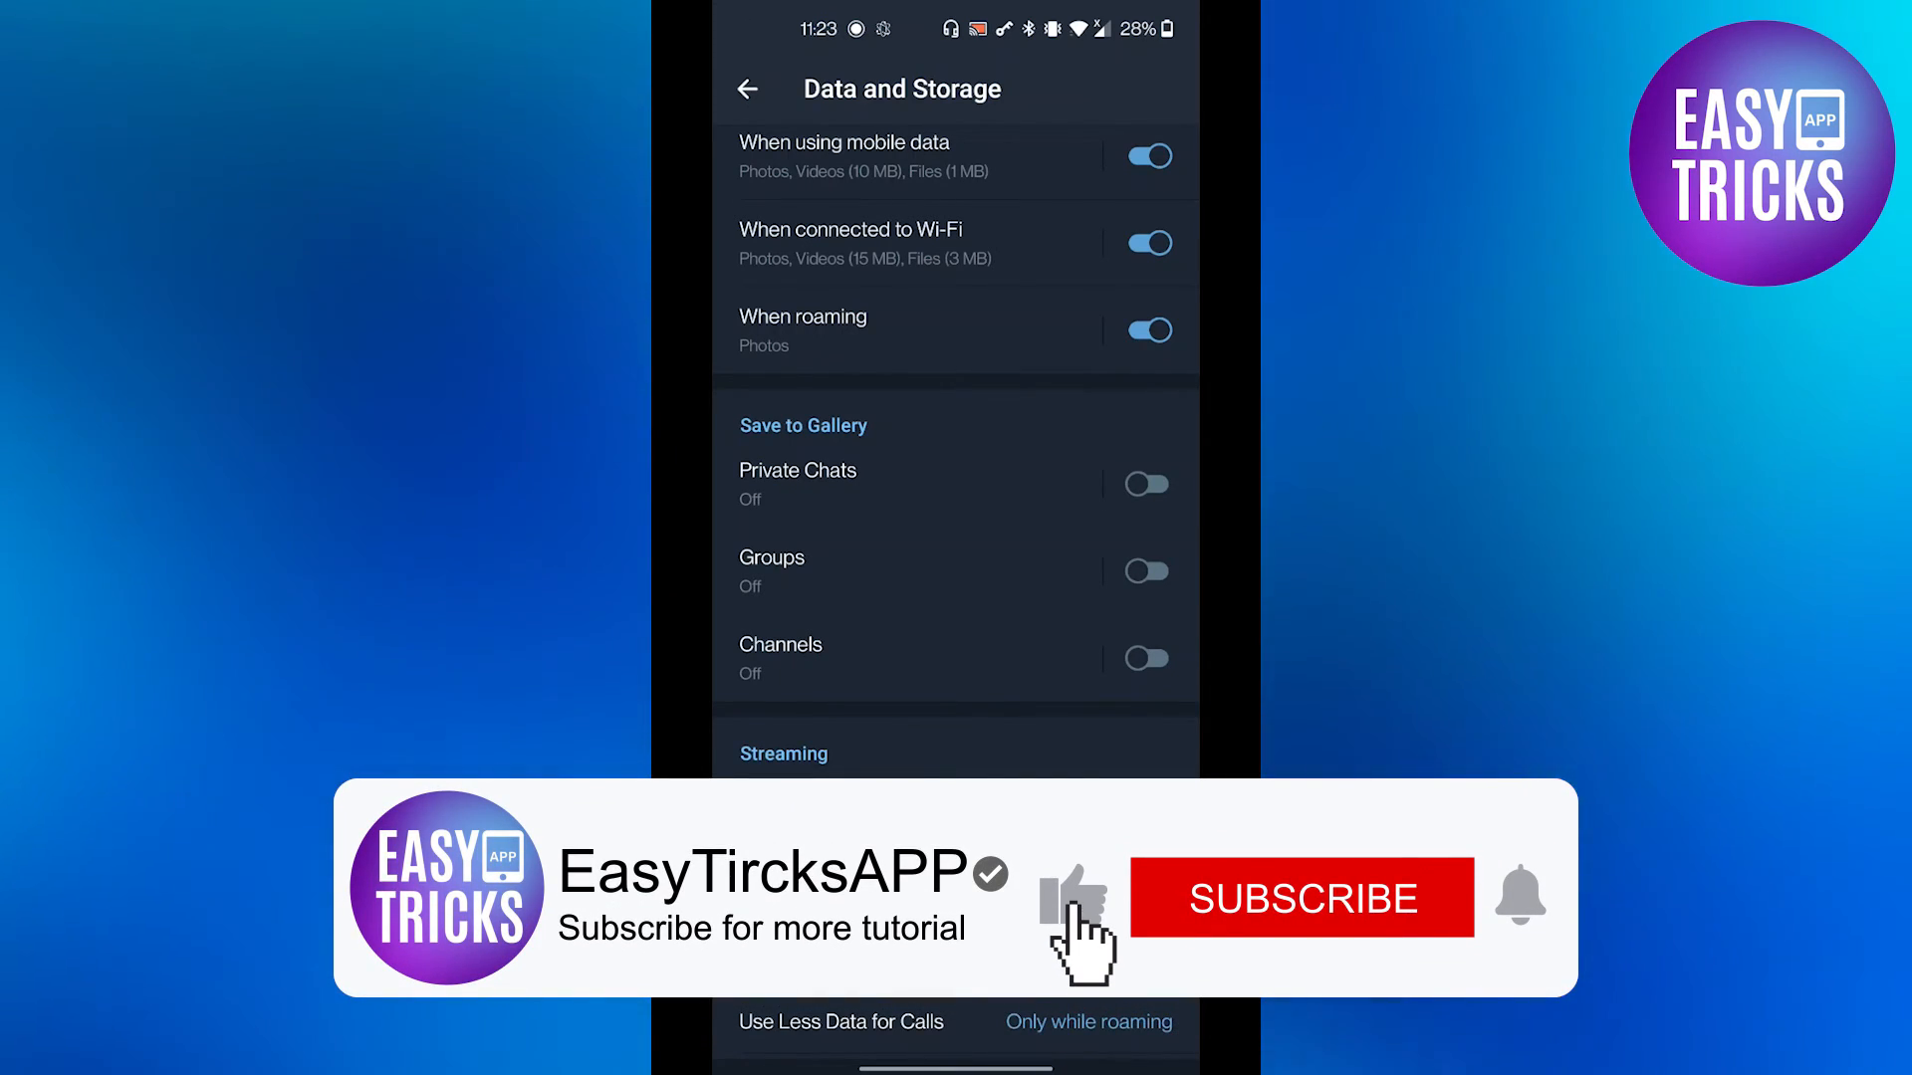
{"action": "left_click", "coordinate": [1299, 897]}
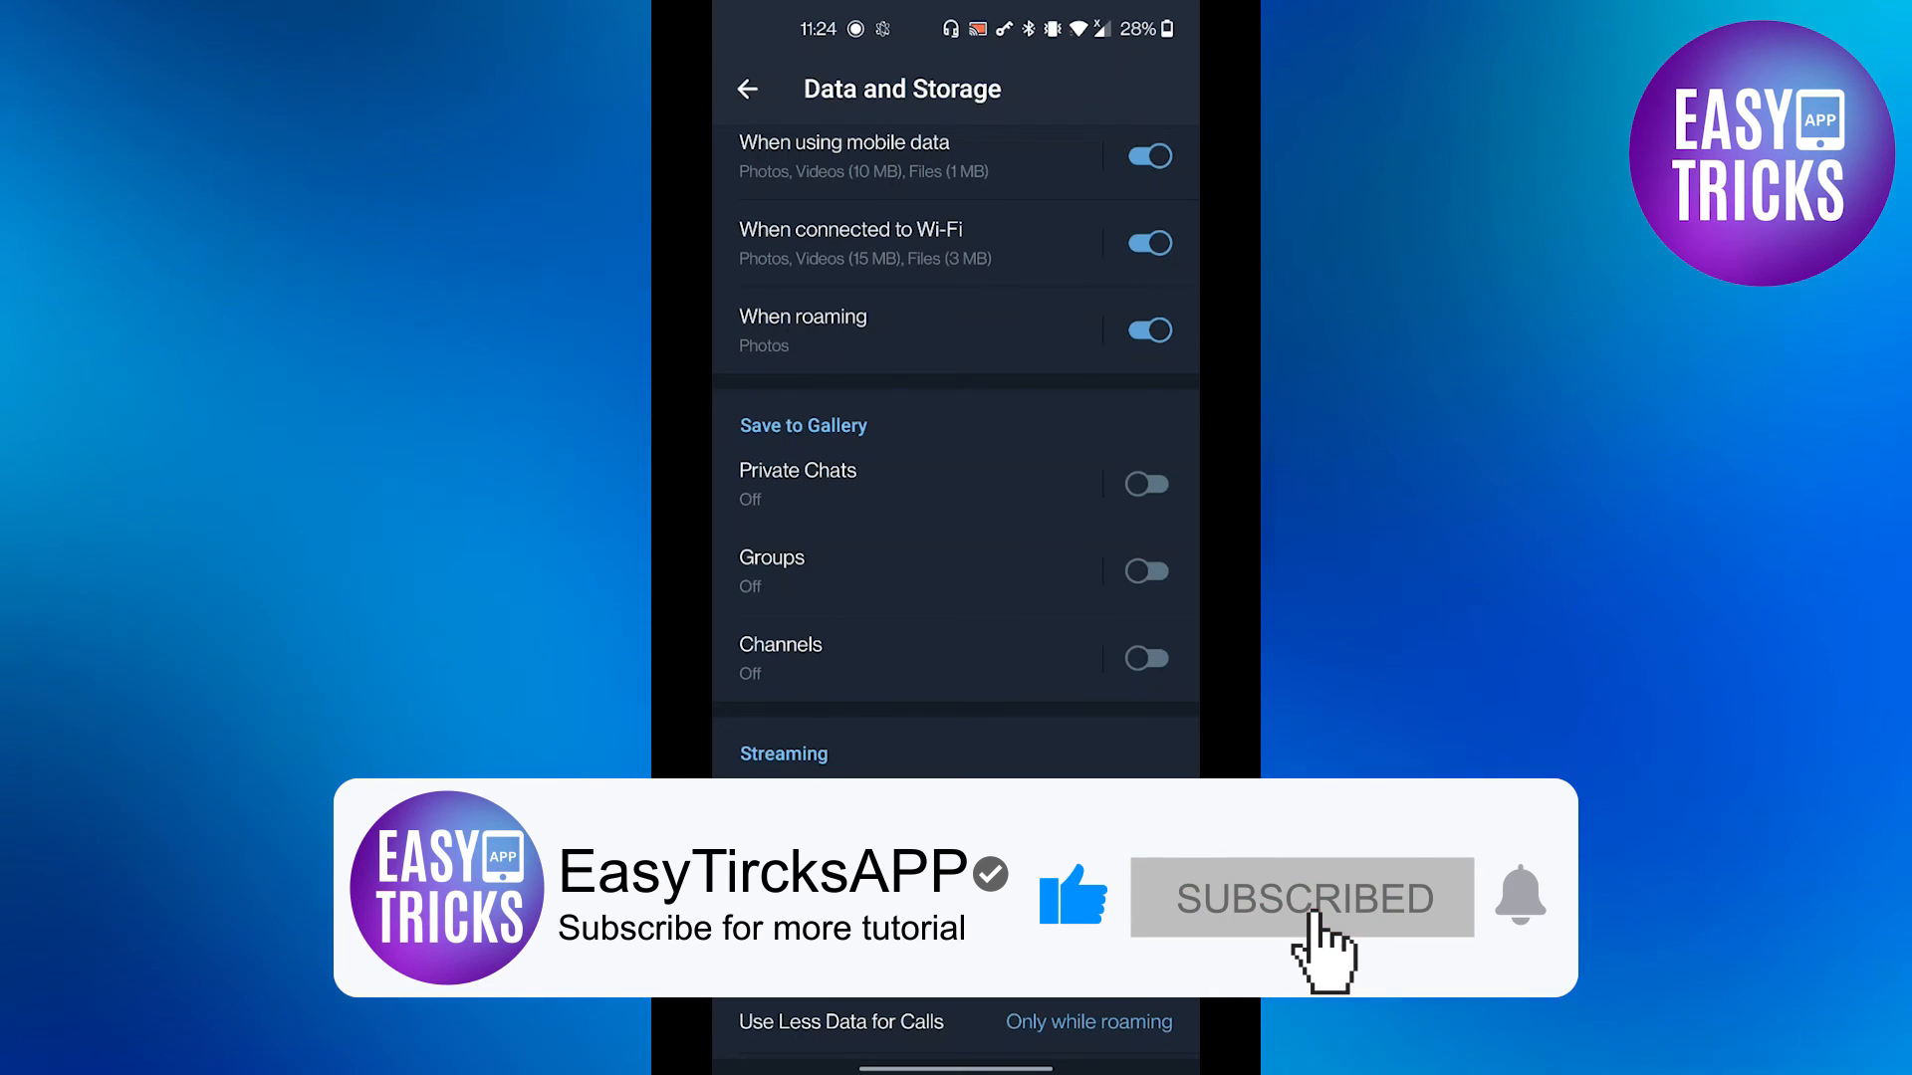